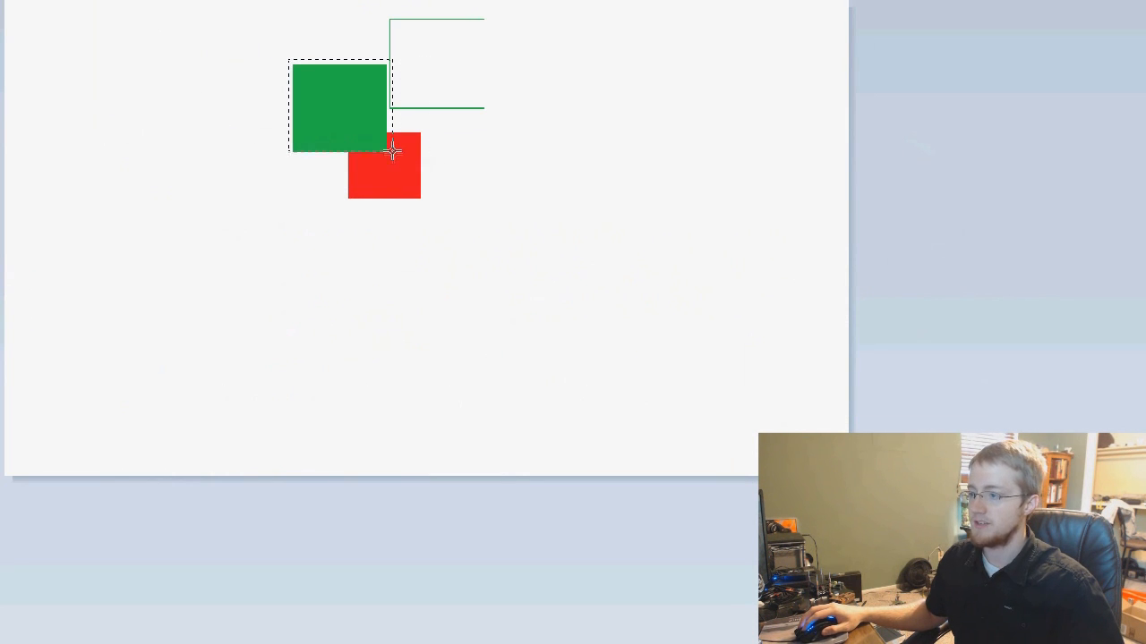
# Step: Slide the green square over red, then append 'or lead_x + block_size > randAppleX and' to the if
pyautogui.moveTo(338, 105); pyautogui.dragTo(427, 108)
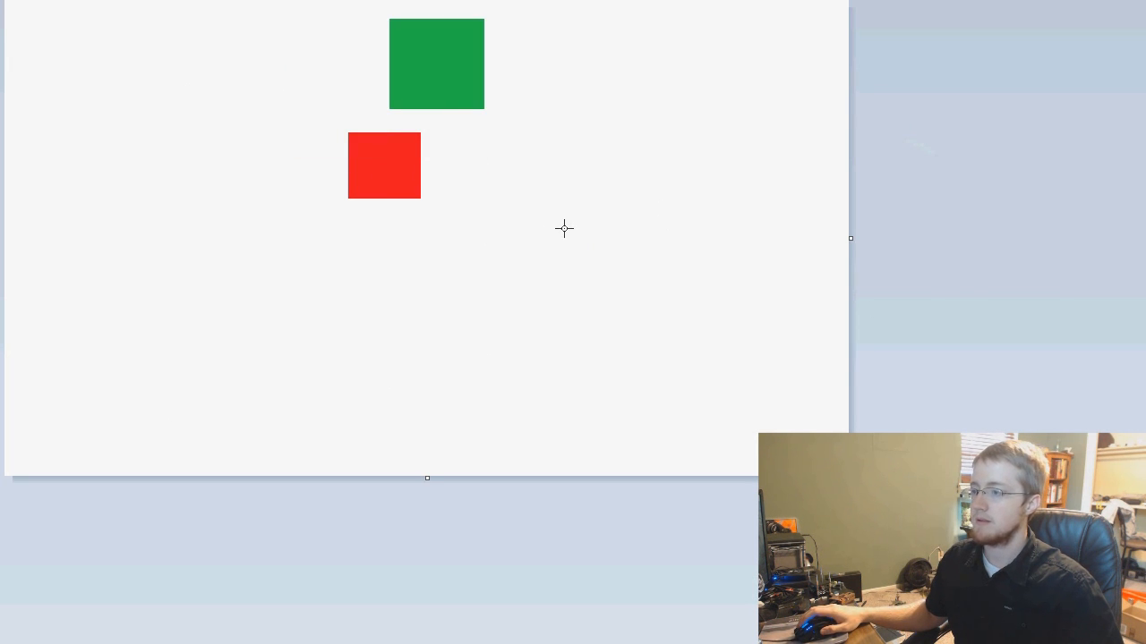
pyautogui.moveTo(394, 22)
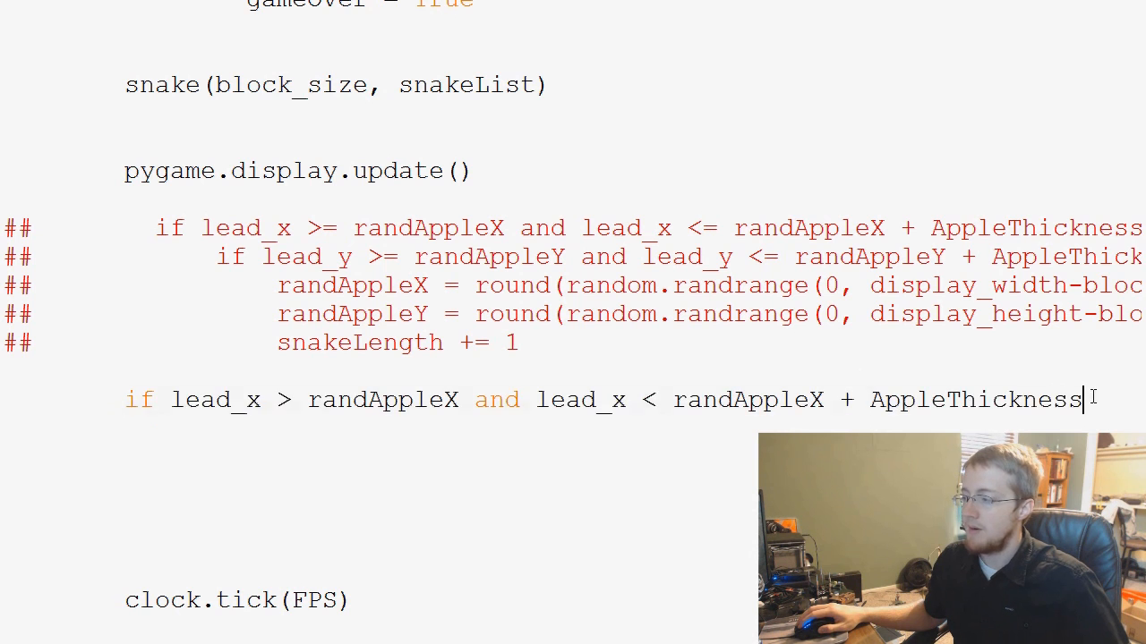
pyautogui.scroll(-3)
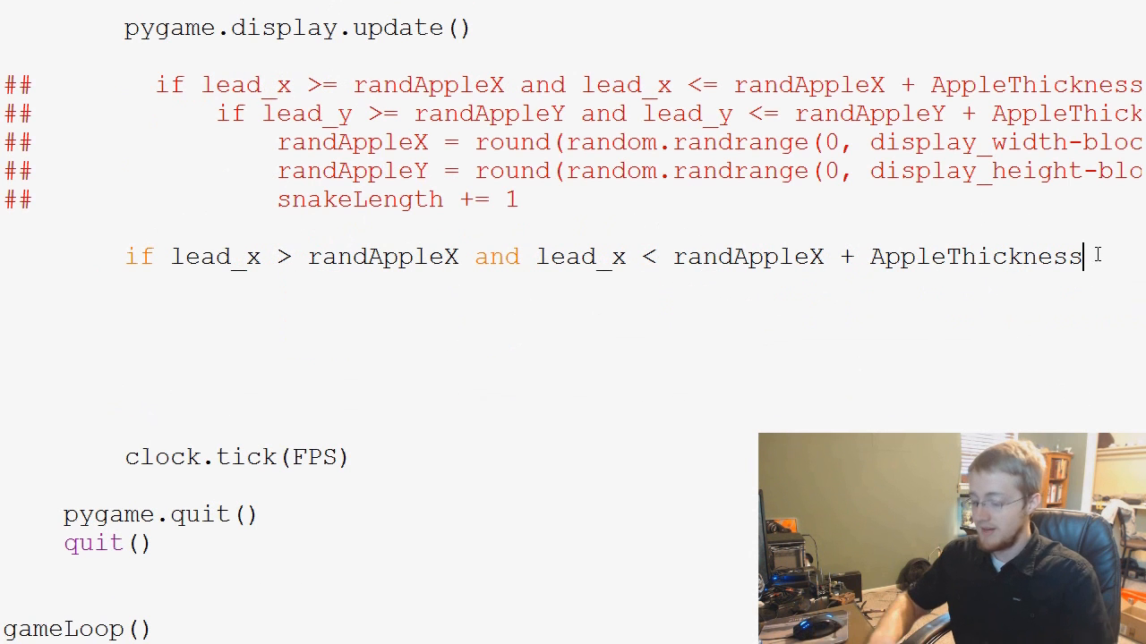
pyautogui.write('or')
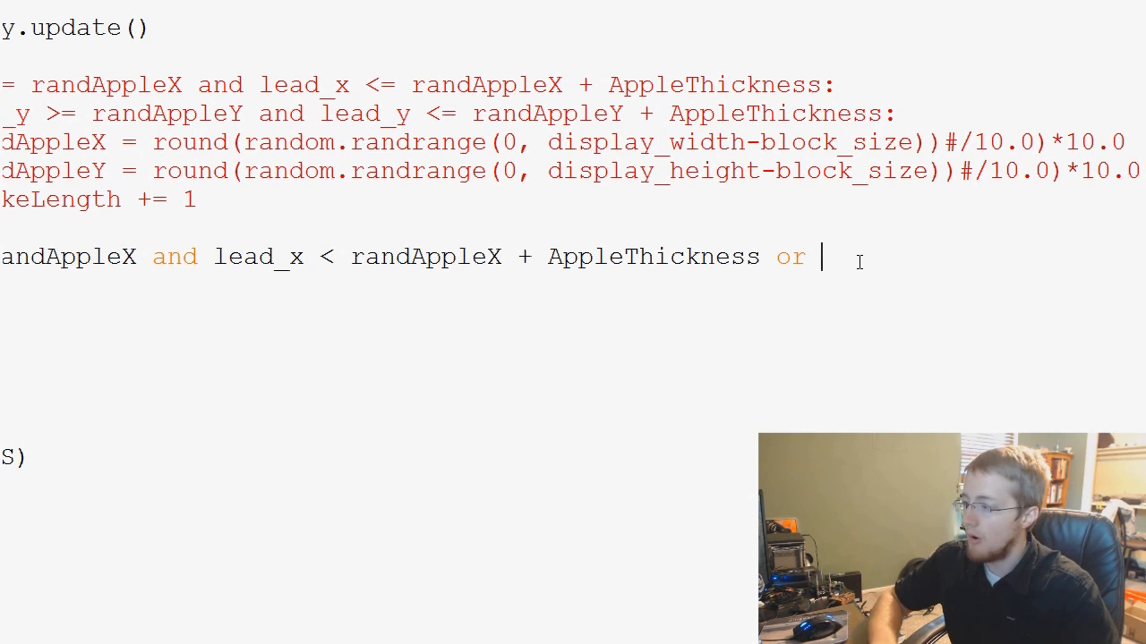
pyautogui.write('lead_x +')
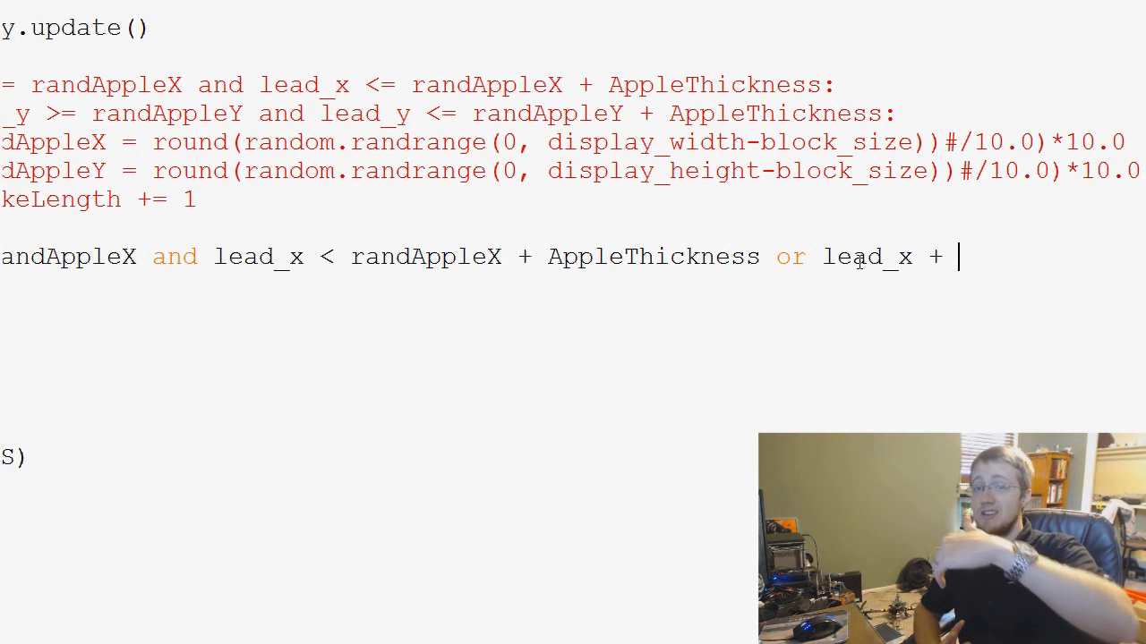
pyautogui.write('bloc')
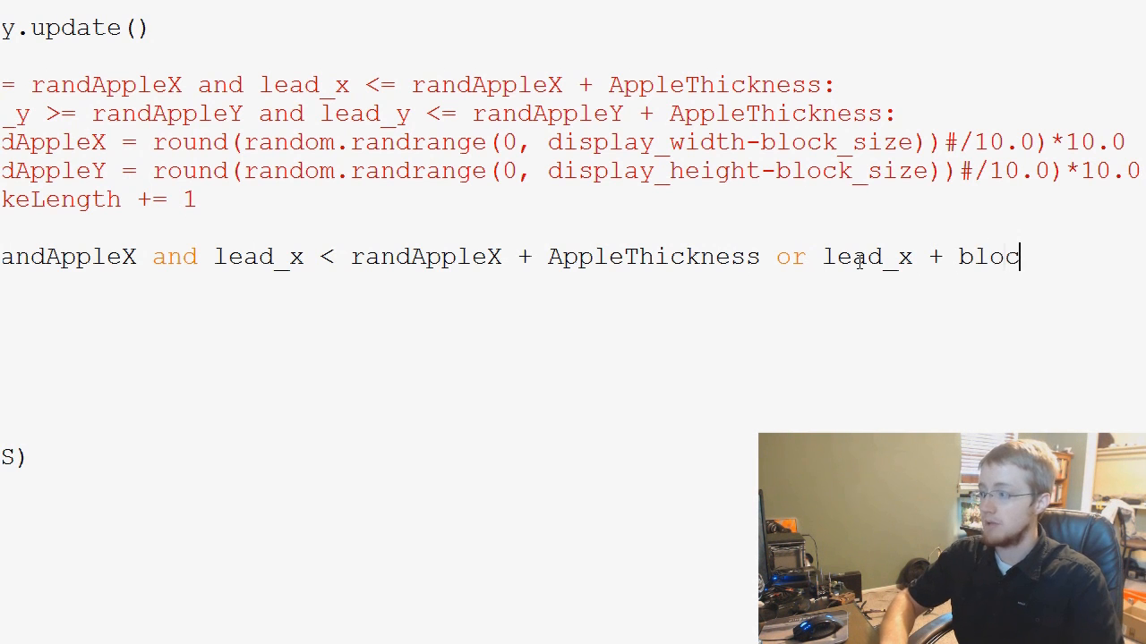
pyautogui.write('k_size > randApple')
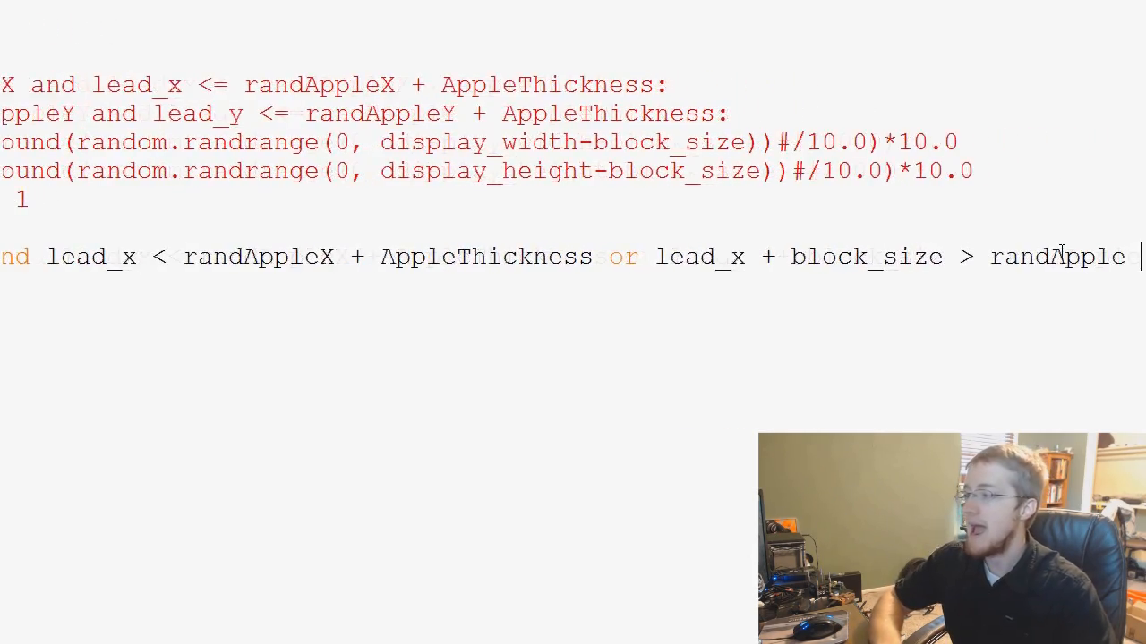
pyautogui.write('X')
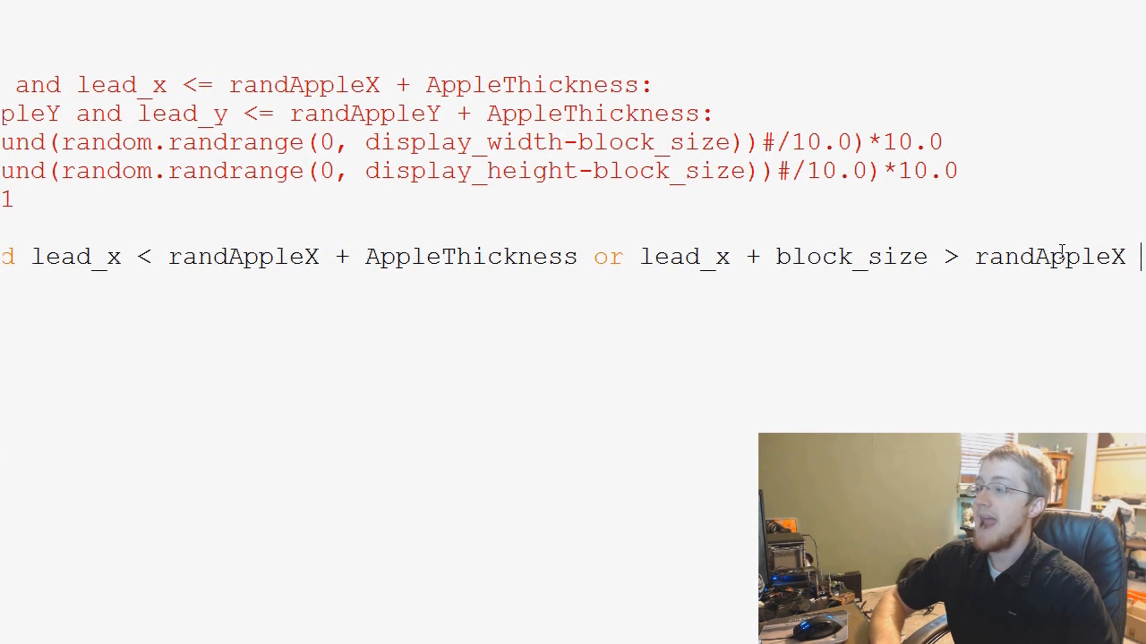
pyautogui.write('and')
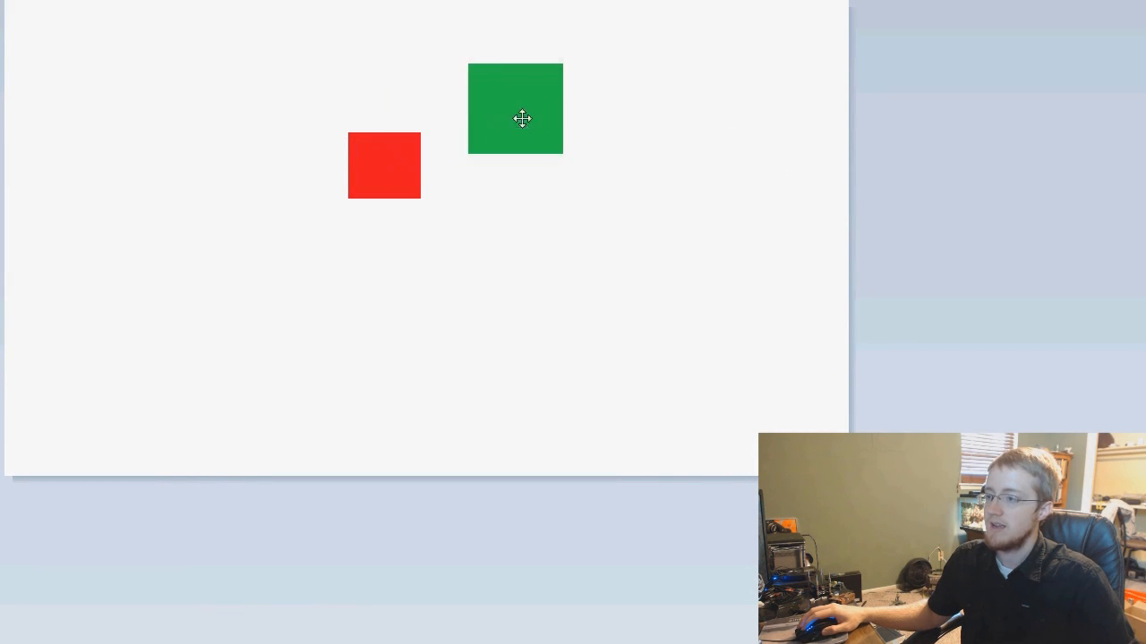
# Step: Drag the green square onto the red square's corner, then up and to its left
pyautogui.moveTo(515, 107); pyautogui.dragTo(316, 121)
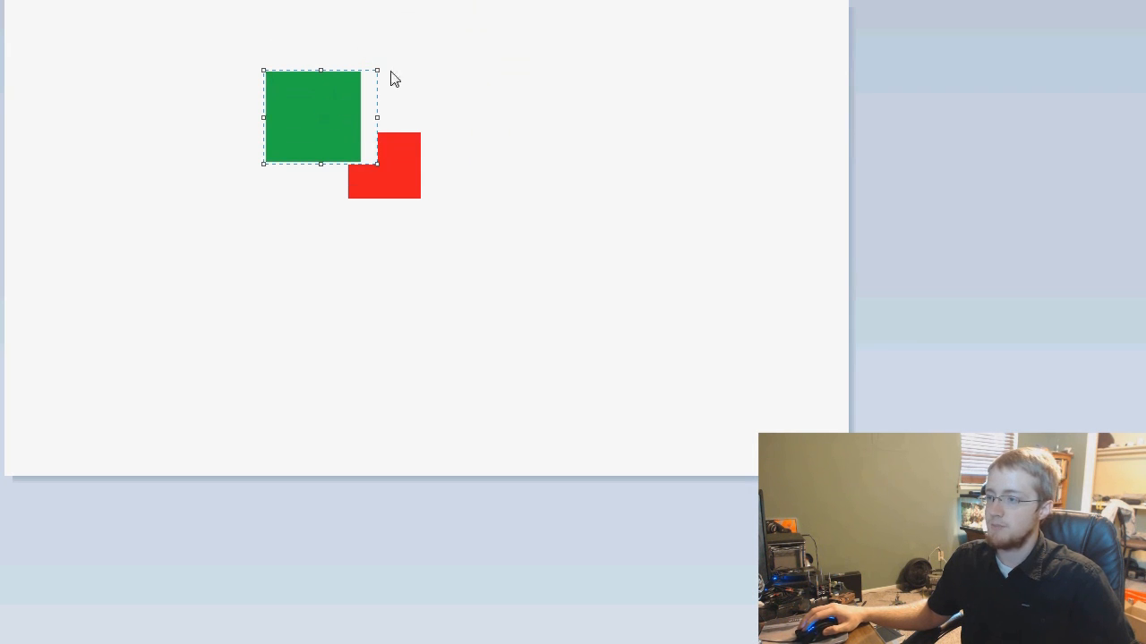
pyautogui.moveTo(320, 116); pyautogui.dragTo(273, 76)
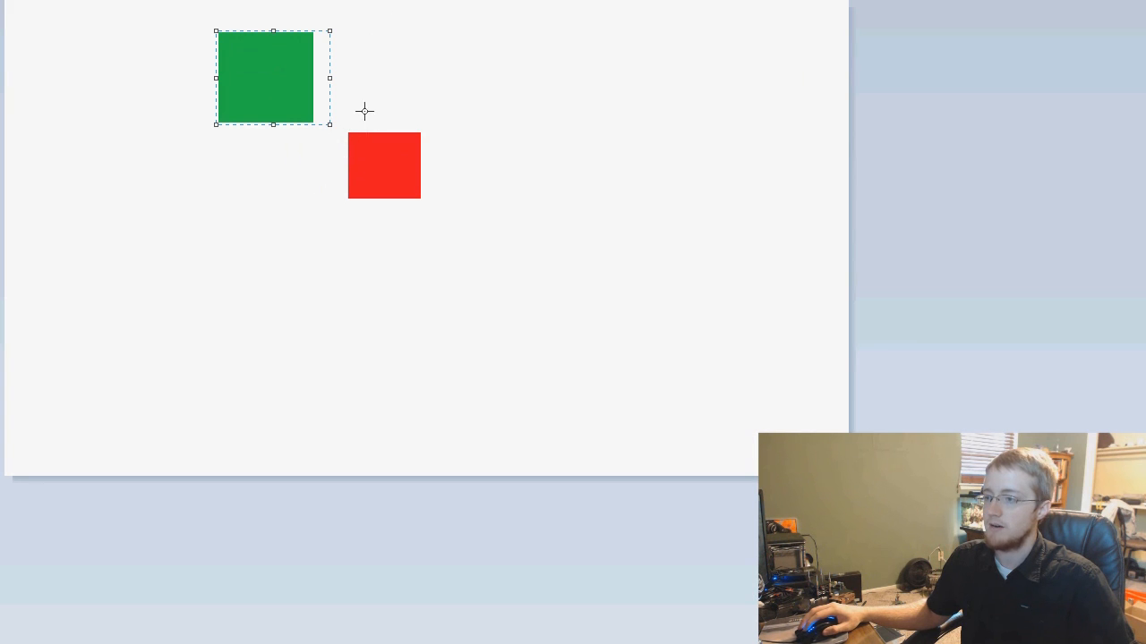
pyautogui.moveTo(264, 77); pyautogui.dragTo(318, 86)
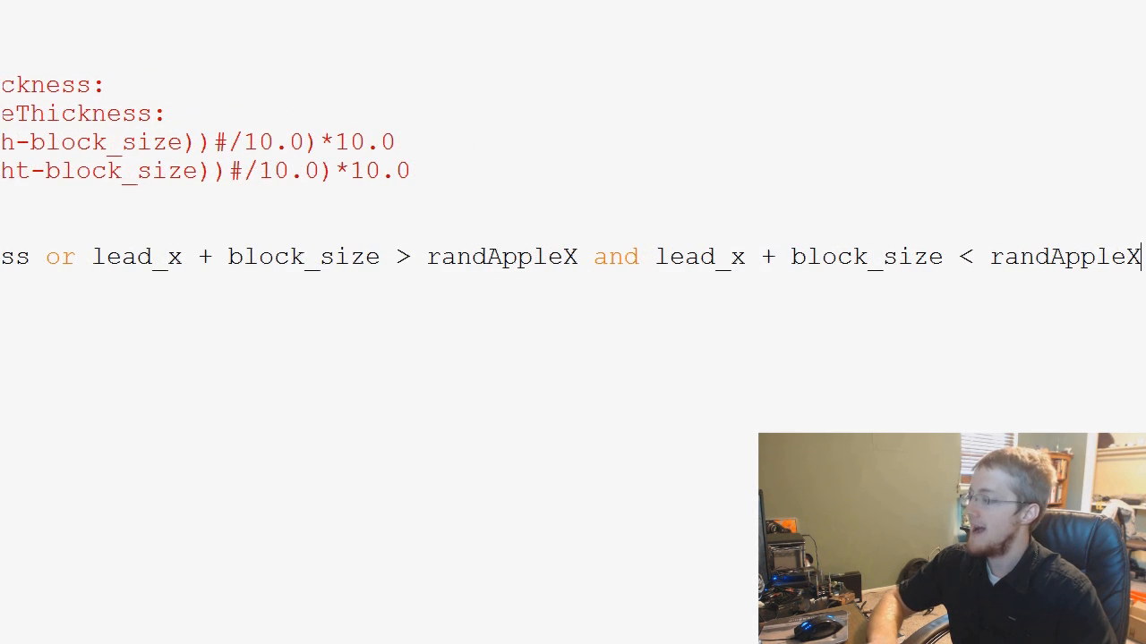
# Step: Finish the if line with 'lead_x + block_size < randAppleX + AppleThickness:'
pyautogui.write('+')
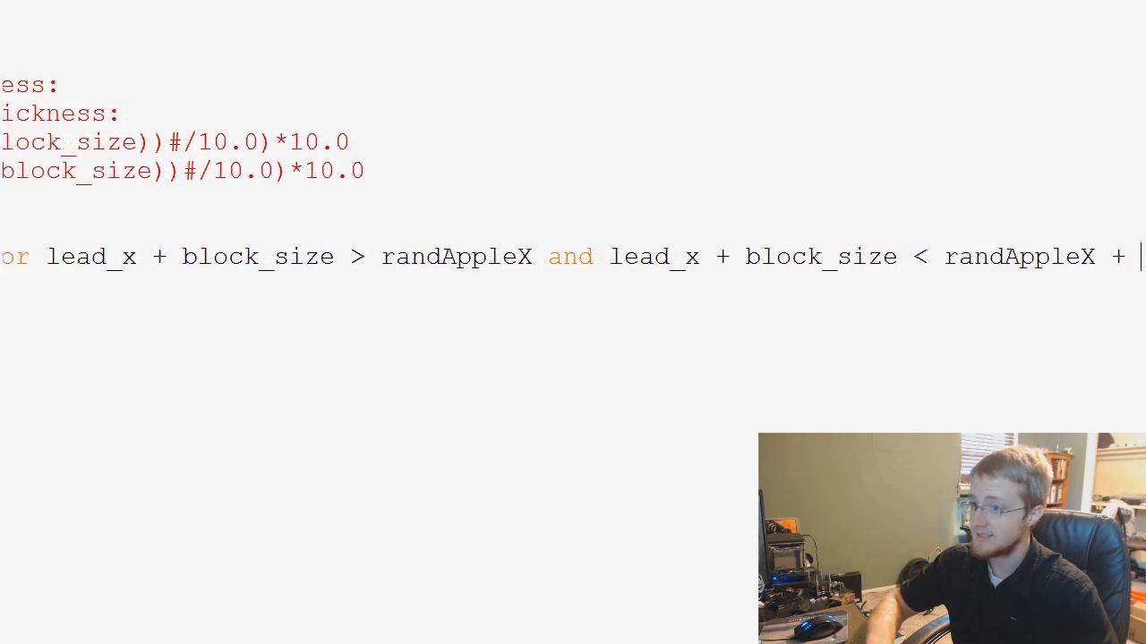
pyautogui.write('AppleThickness')
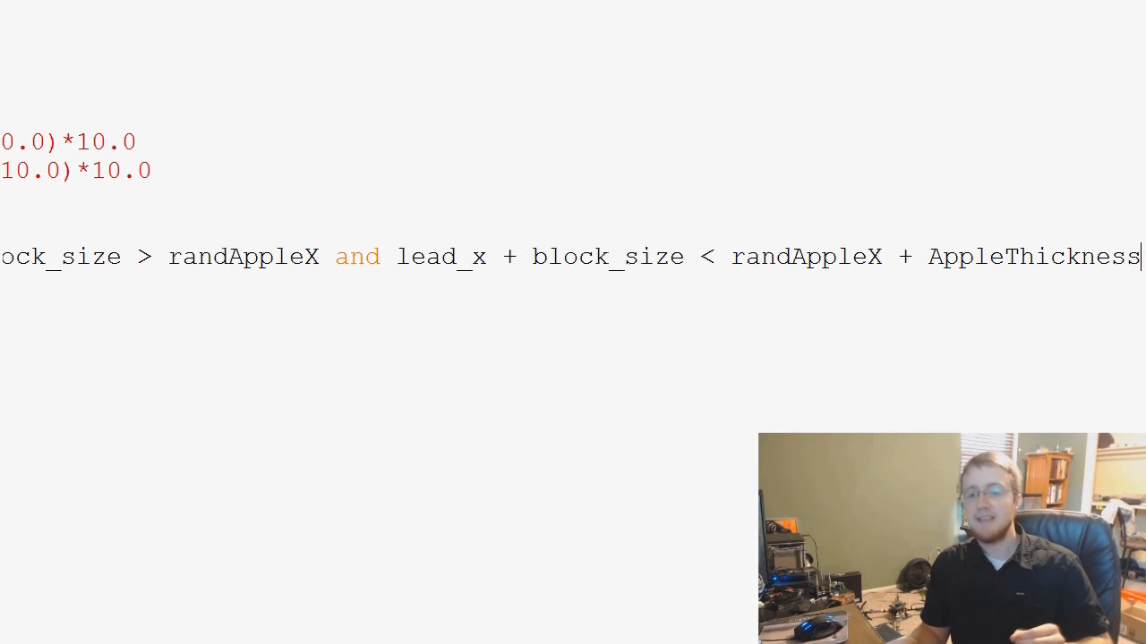
pyautogui.write(':')
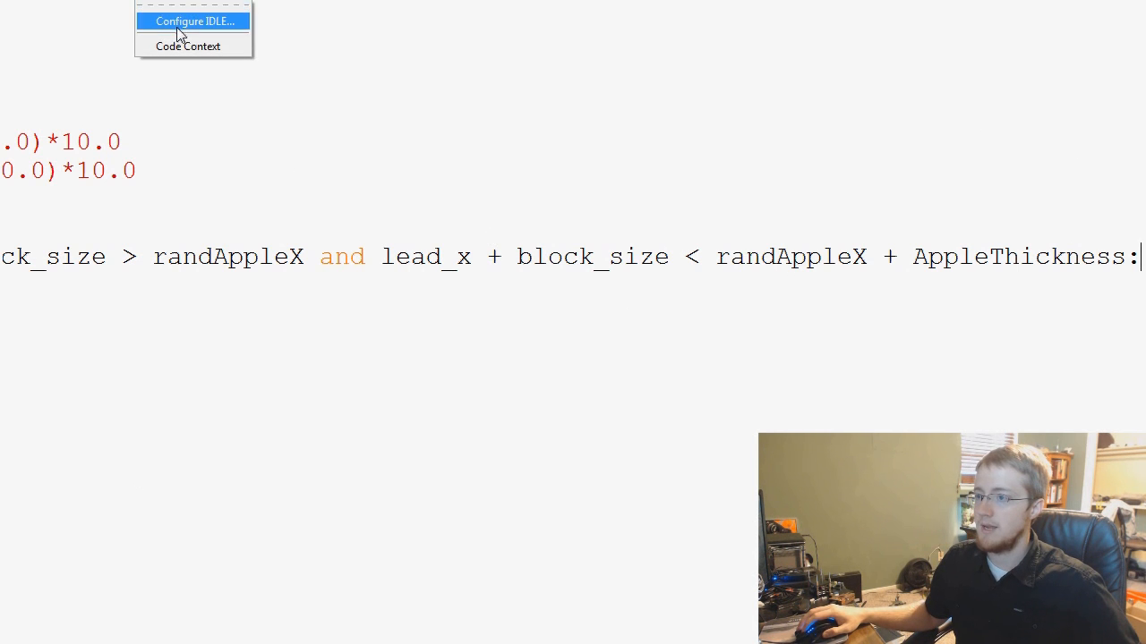
# Step: Shrink the IDLE font to highlight the randAppleX + AppleThickness and lead_x clauses, then restore it
pyautogui.click(192, 20)
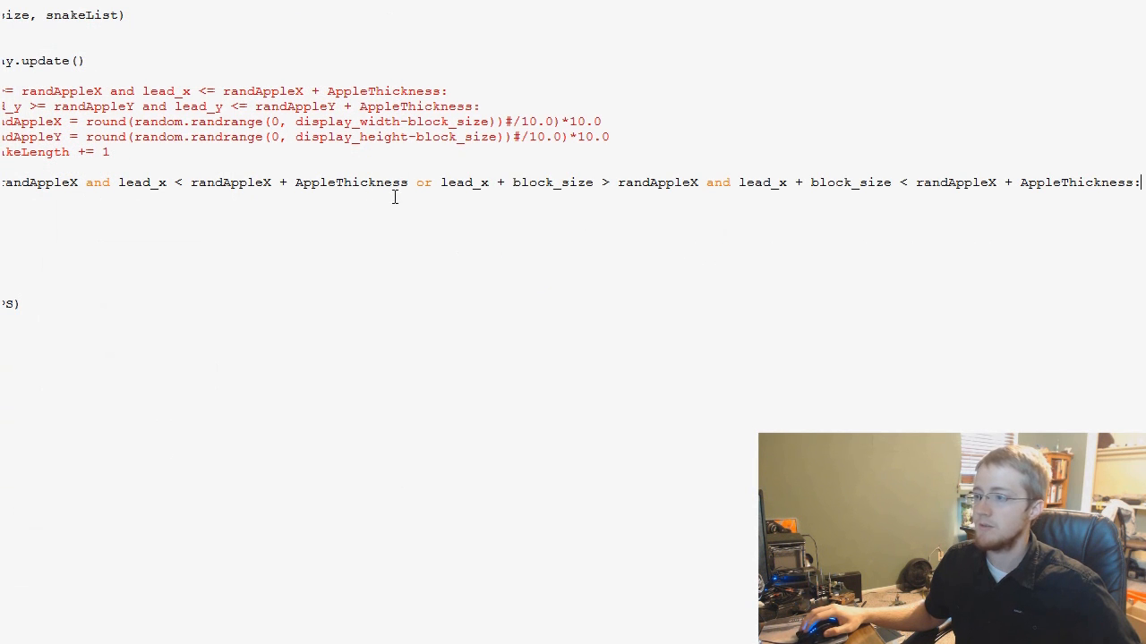
pyautogui.doubleClick(296, 183)
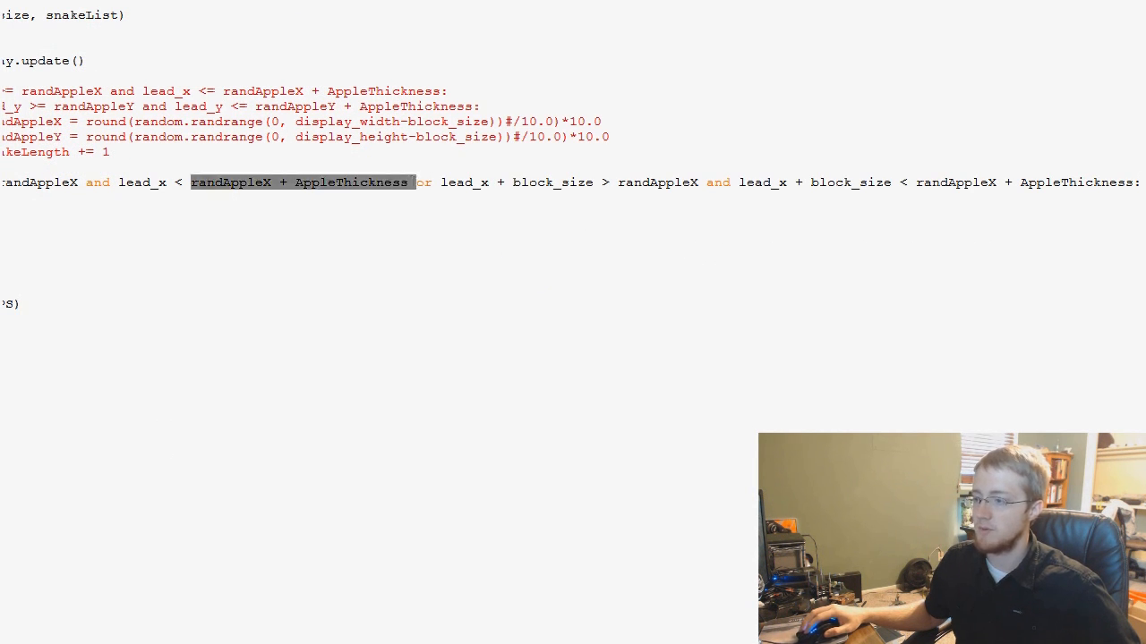
pyautogui.doubleClick(465, 182)
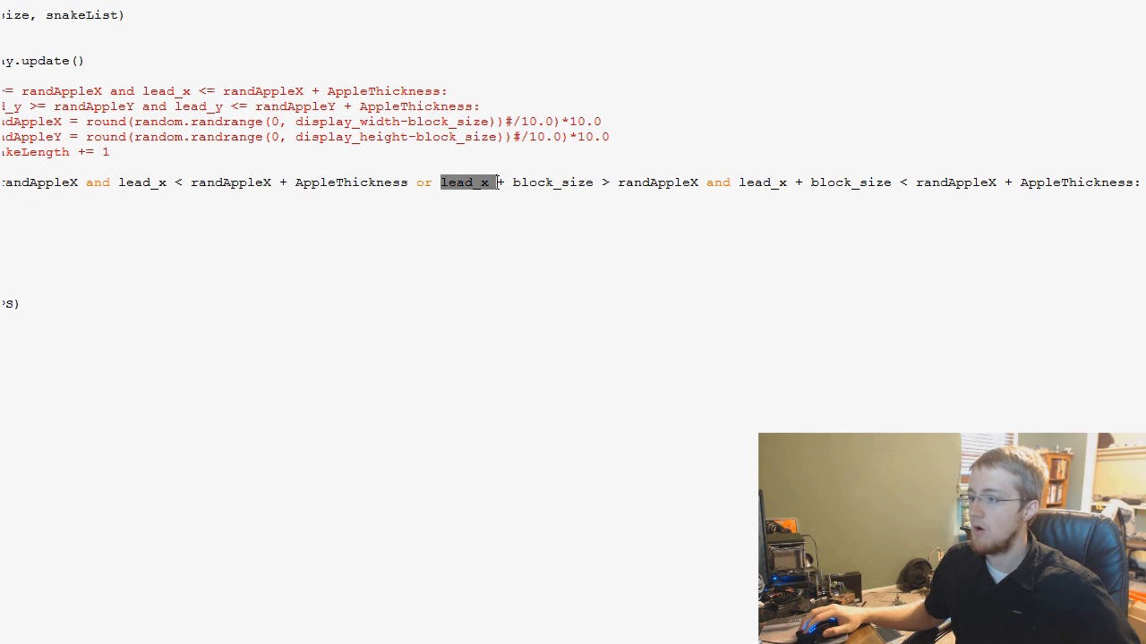
pyautogui.moveTo(447, 182); pyautogui.dragTo(1141, 183)
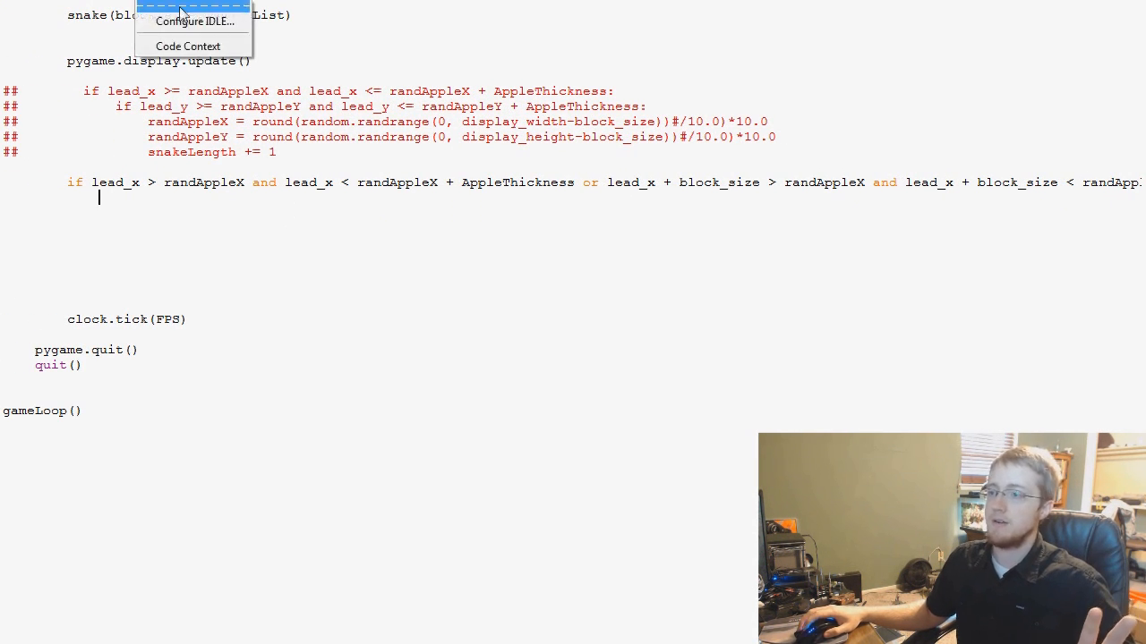
pyautogui.click(193, 20)
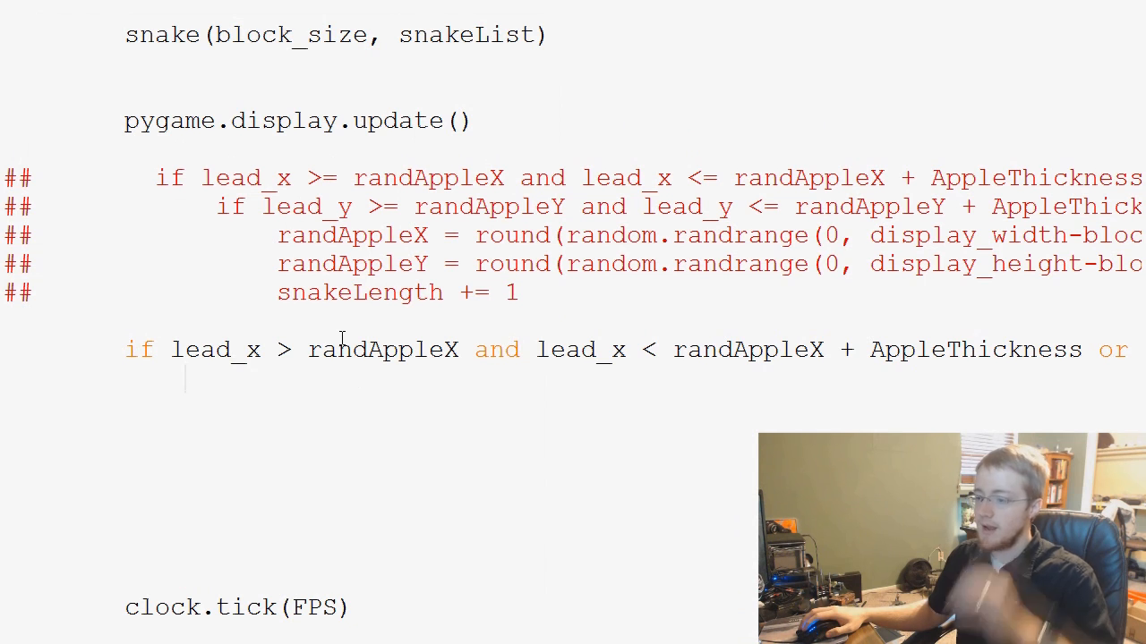
# Step: Write print("x crossover") as the indented body of the if
pyautogui.write('print')
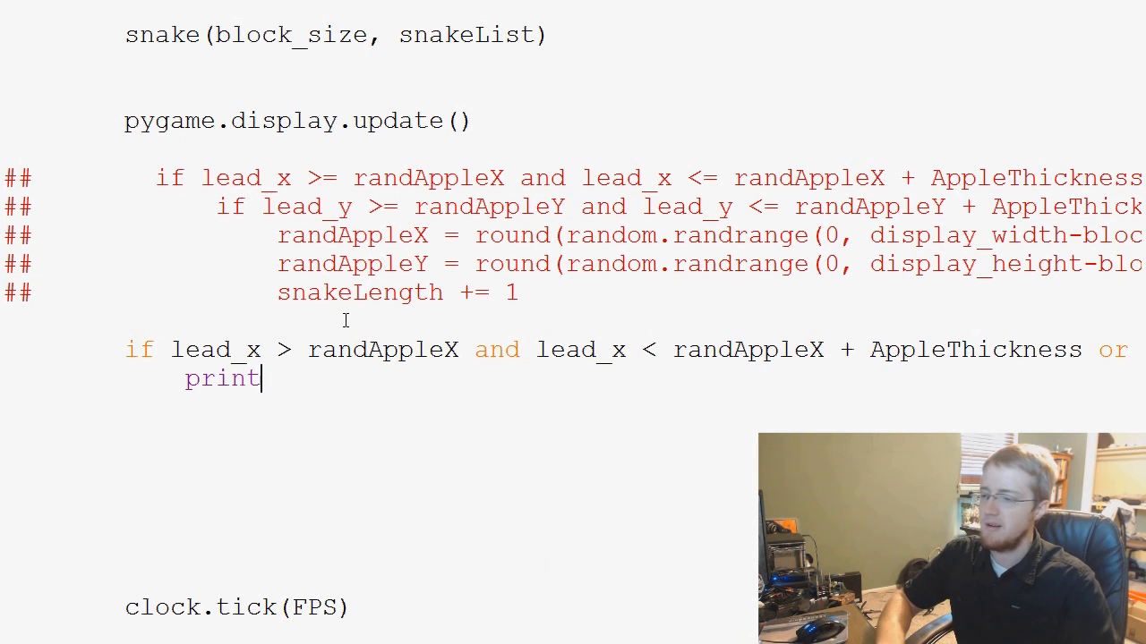
pyautogui.write('("")')
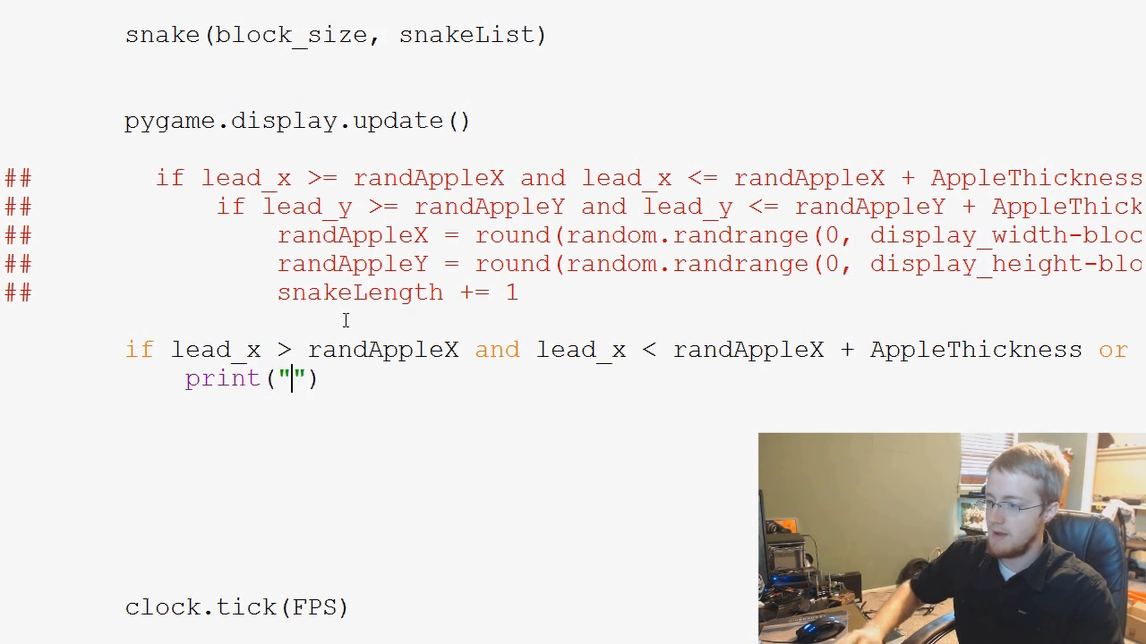
pyautogui.write('x crossover')
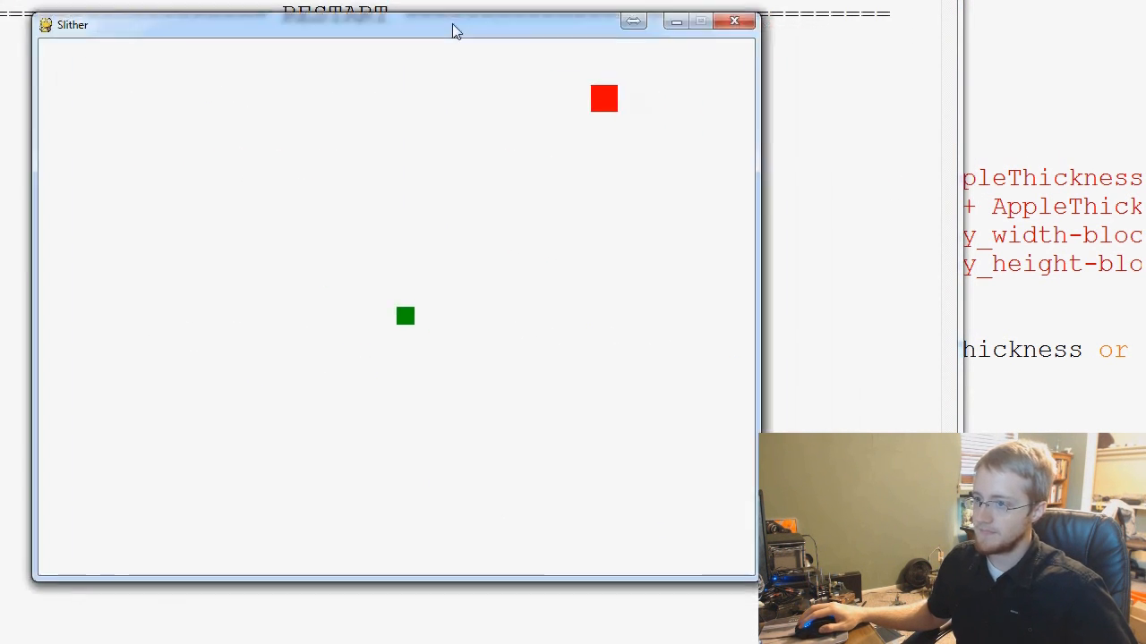
# Step: Move the running Slither game window aside
pyautogui.moveTo(456, 27); pyautogui.dragTo(667, 16)
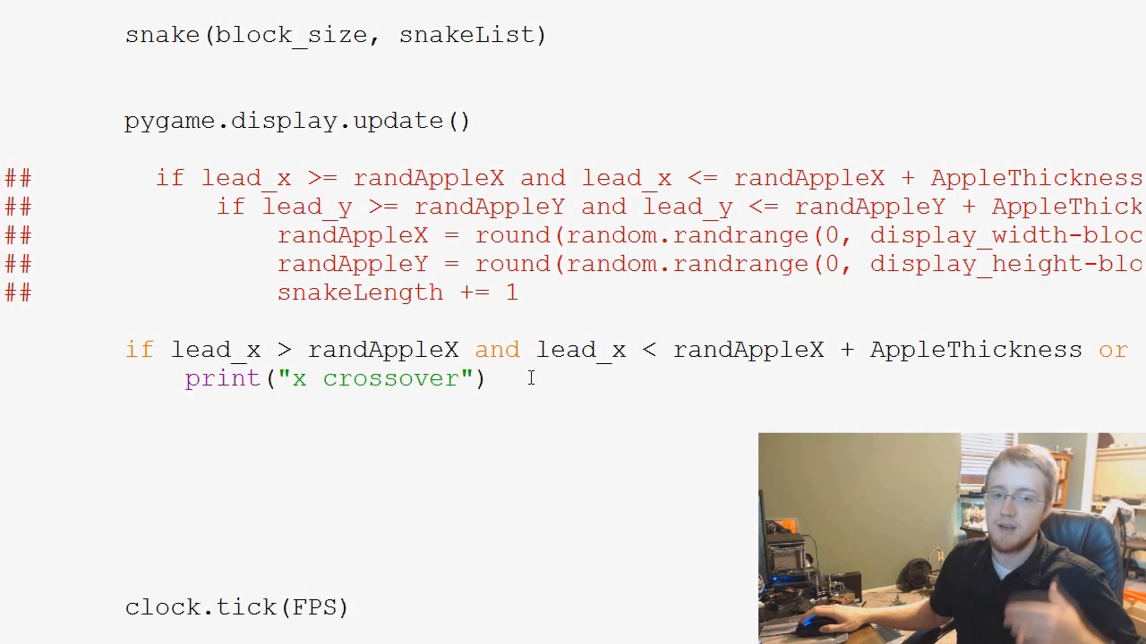
# Step: On a new line under the x crossover print, start 'if lead_y > randAppleY'
pyautogui.click(490, 378)
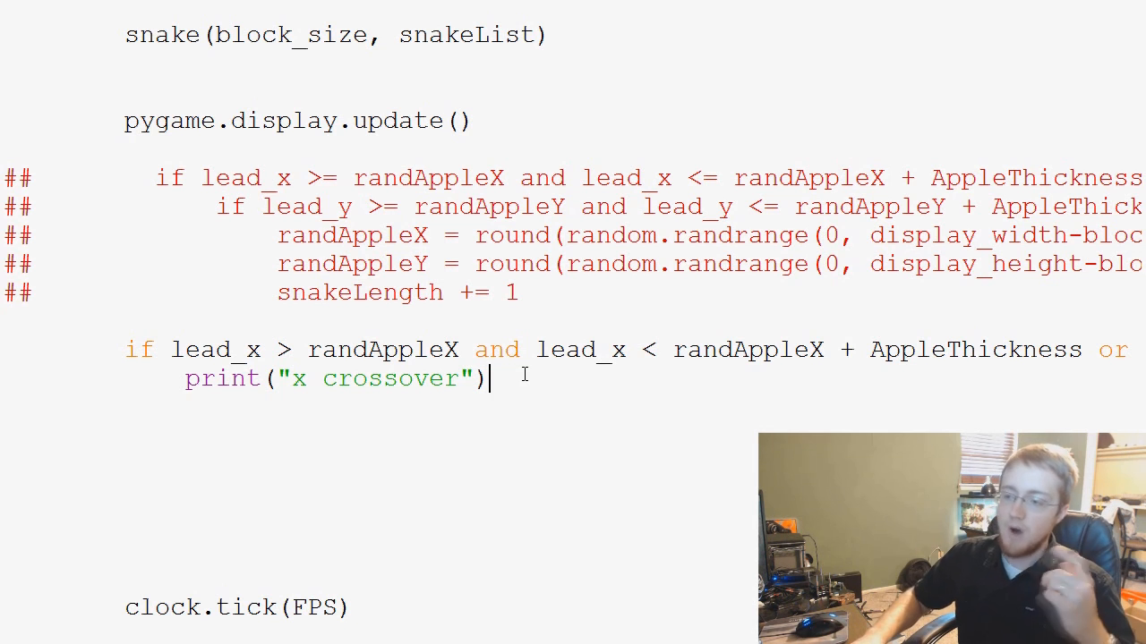
pyautogui.press('enter')
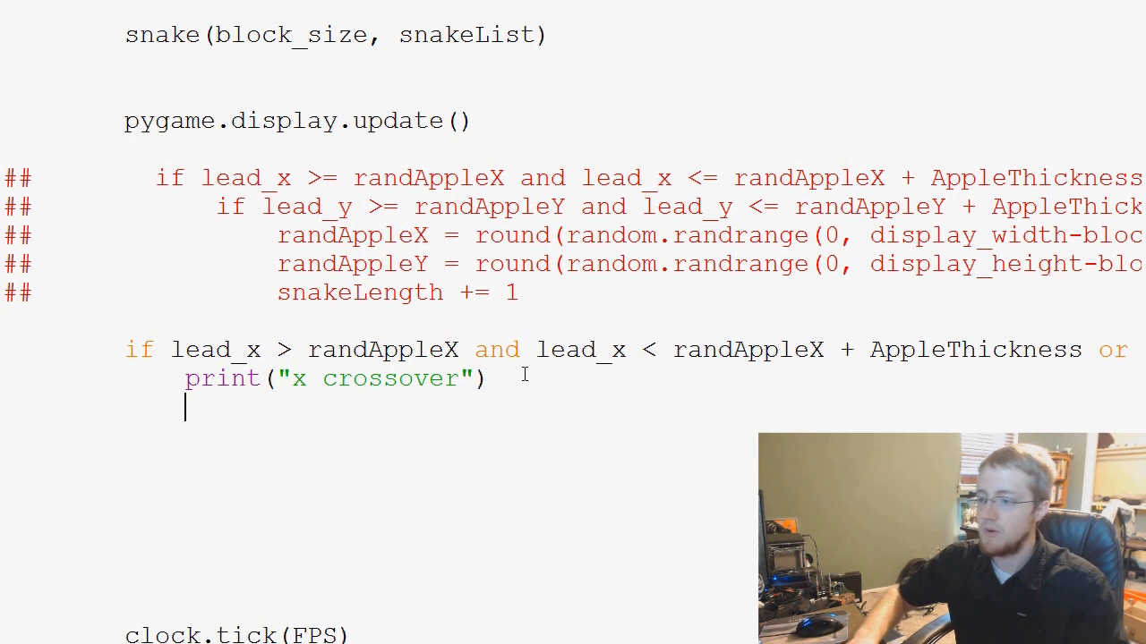
pyautogui.write('i')
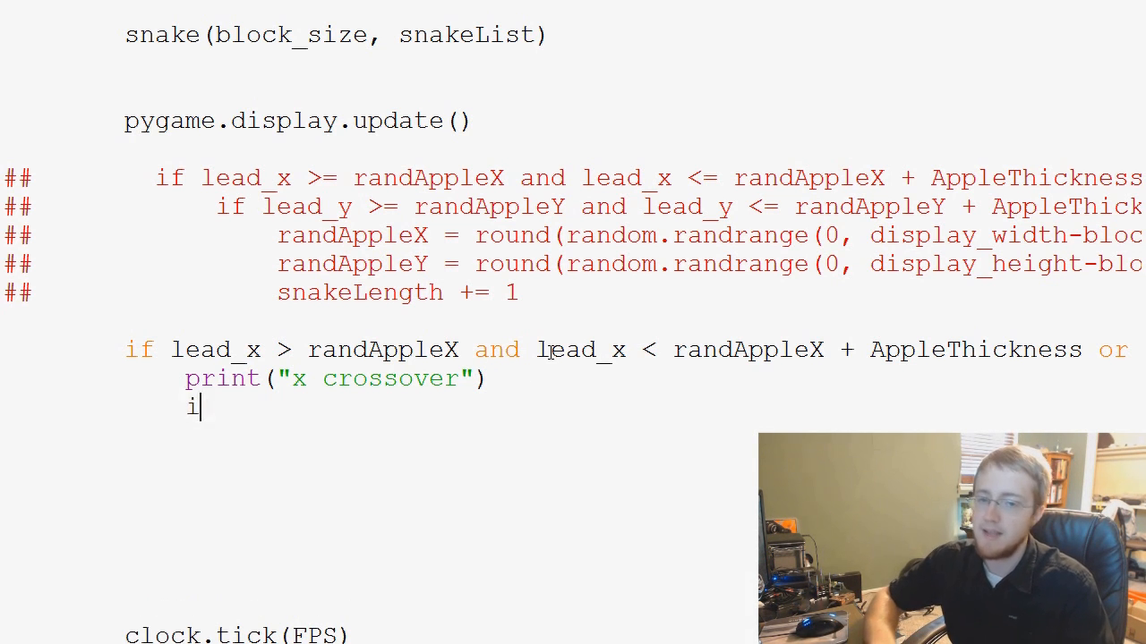
pyautogui.write('f lead_')
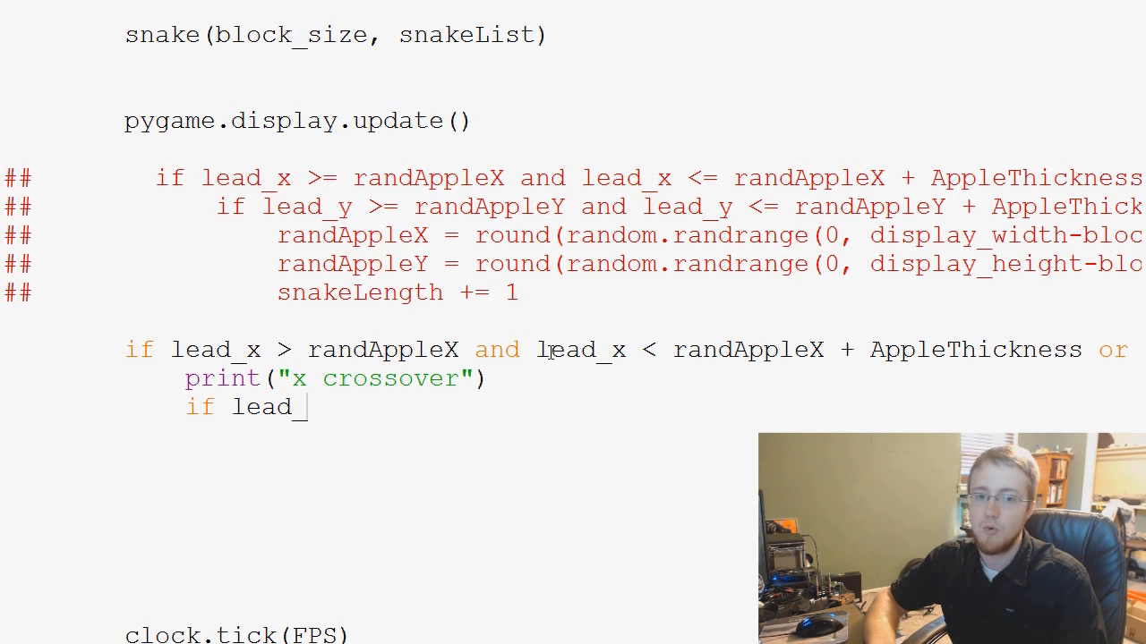
pyautogui.write('y')
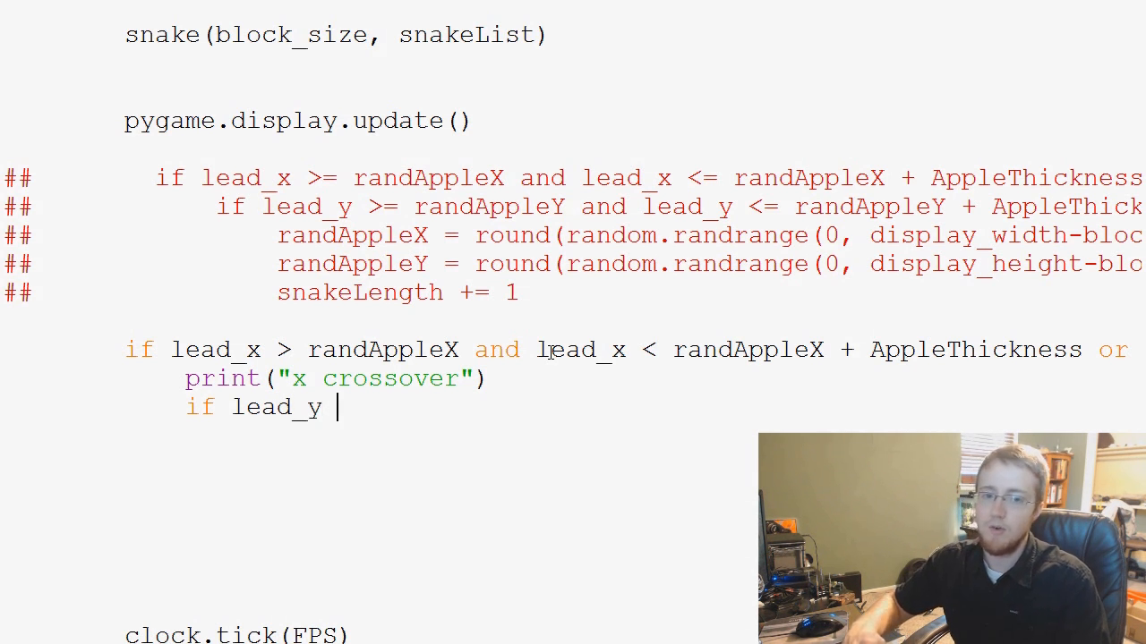
pyautogui.write('> randA')
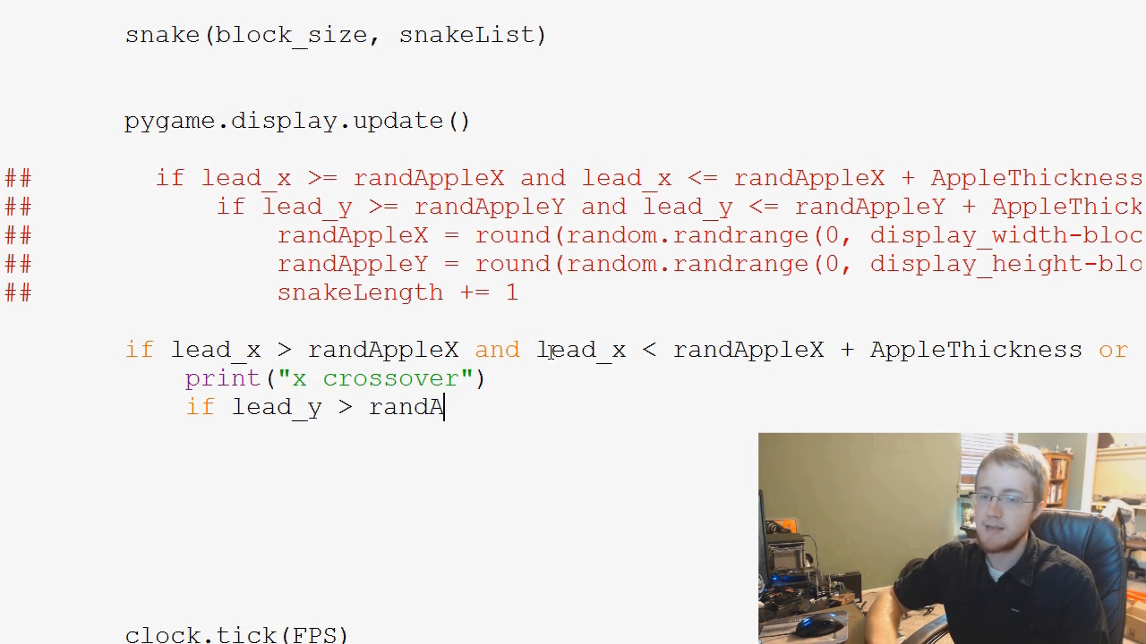
pyautogui.write('ppleY')
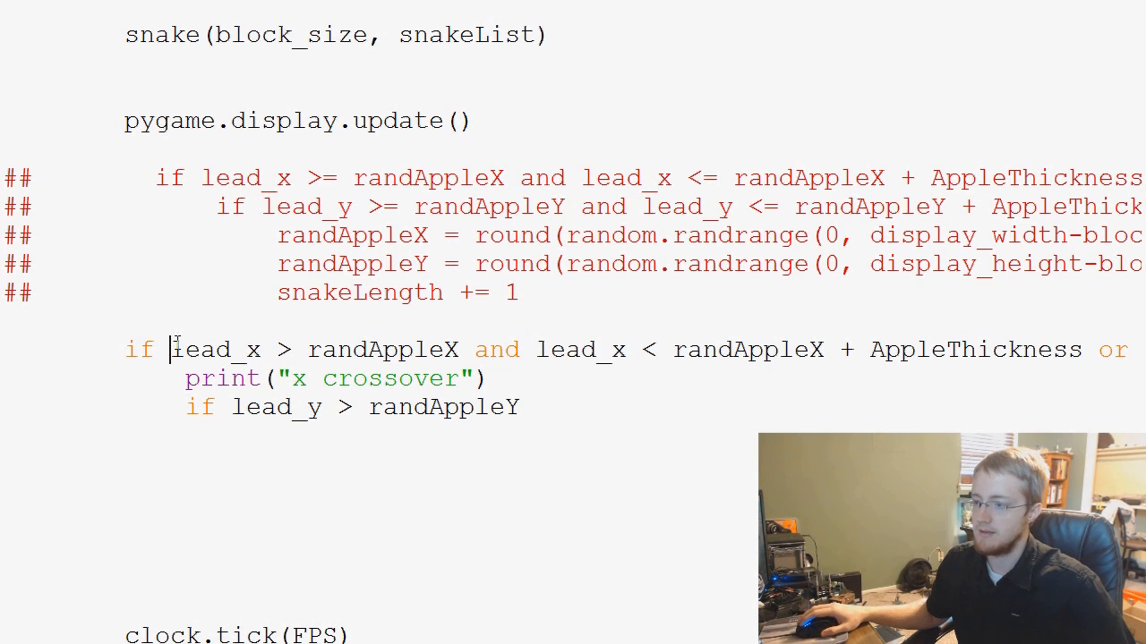
# Step: Extend the y condition with 'and lead_y < randAppleY + AppleThickness'
pyautogui.moveTo(172, 349); pyautogui.dragTo(445, 349)
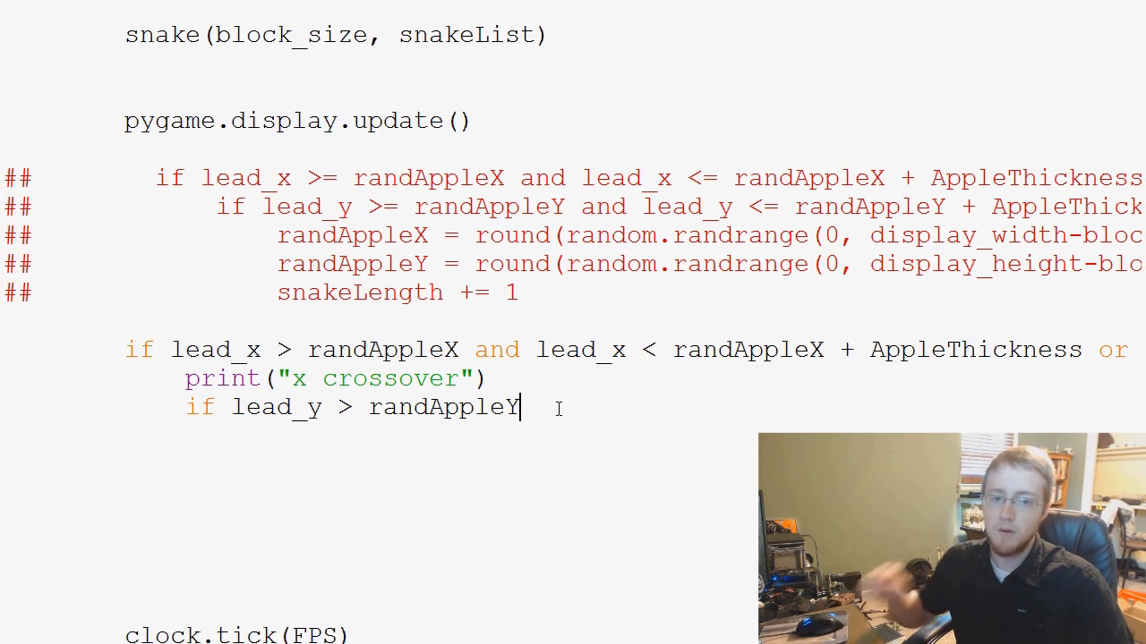
pyautogui.write('and')
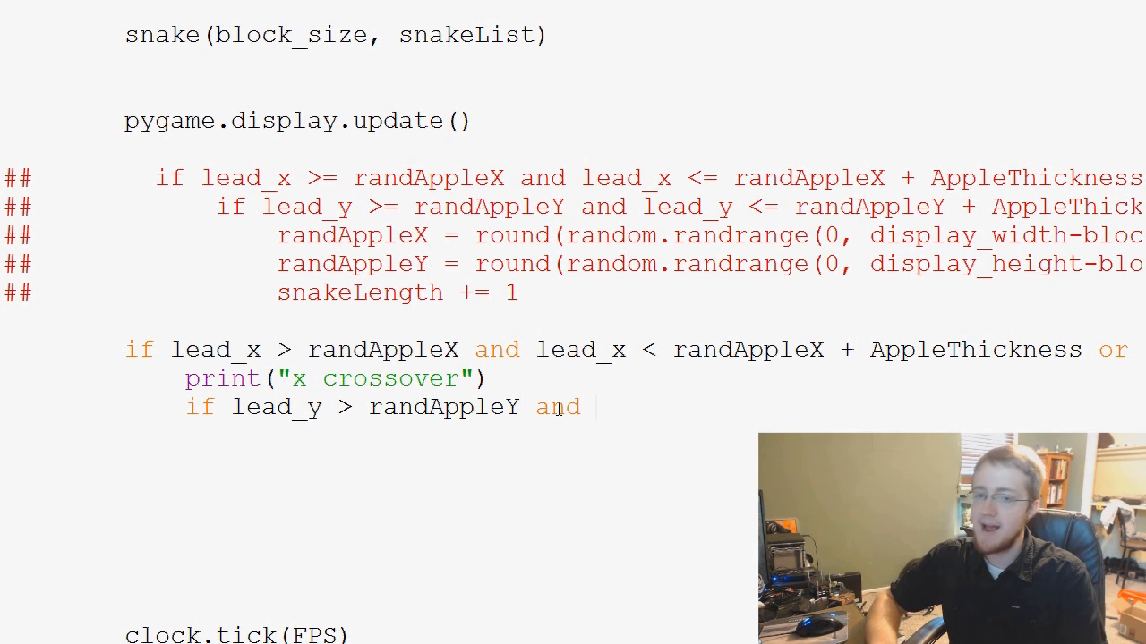
pyautogui.write('lead_y')
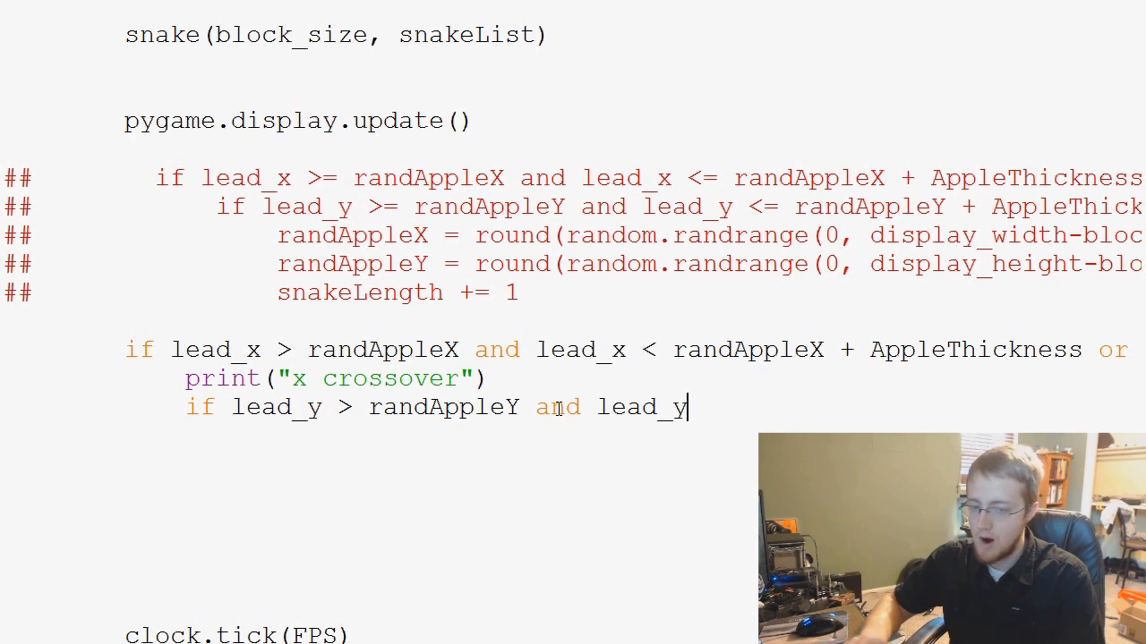
pyautogui.write('<')
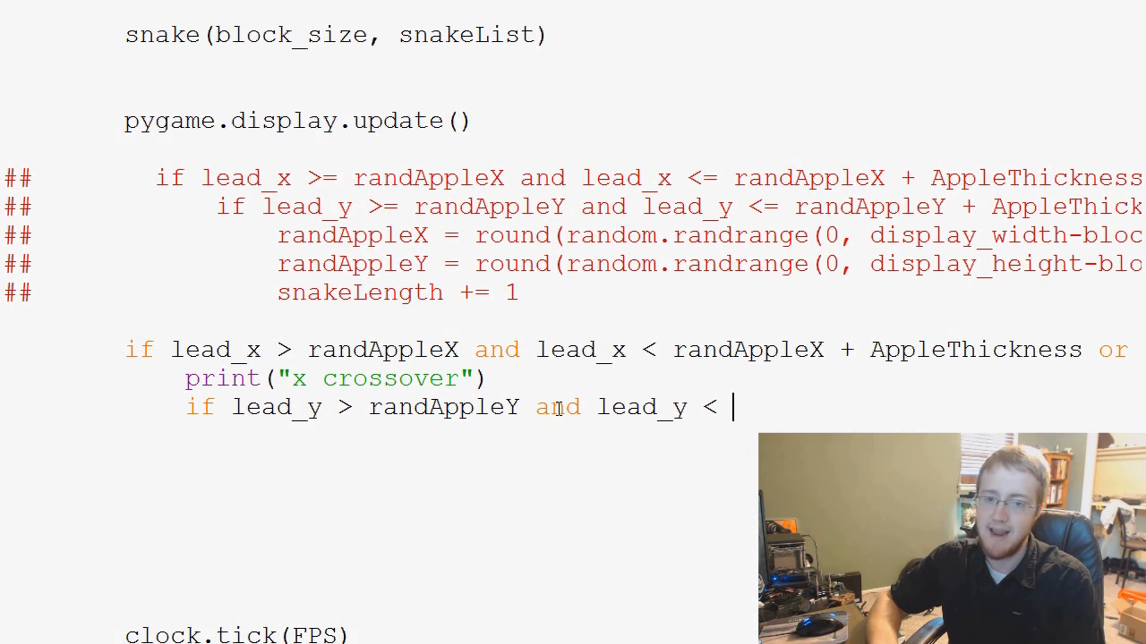
pyautogui.write('randAp')
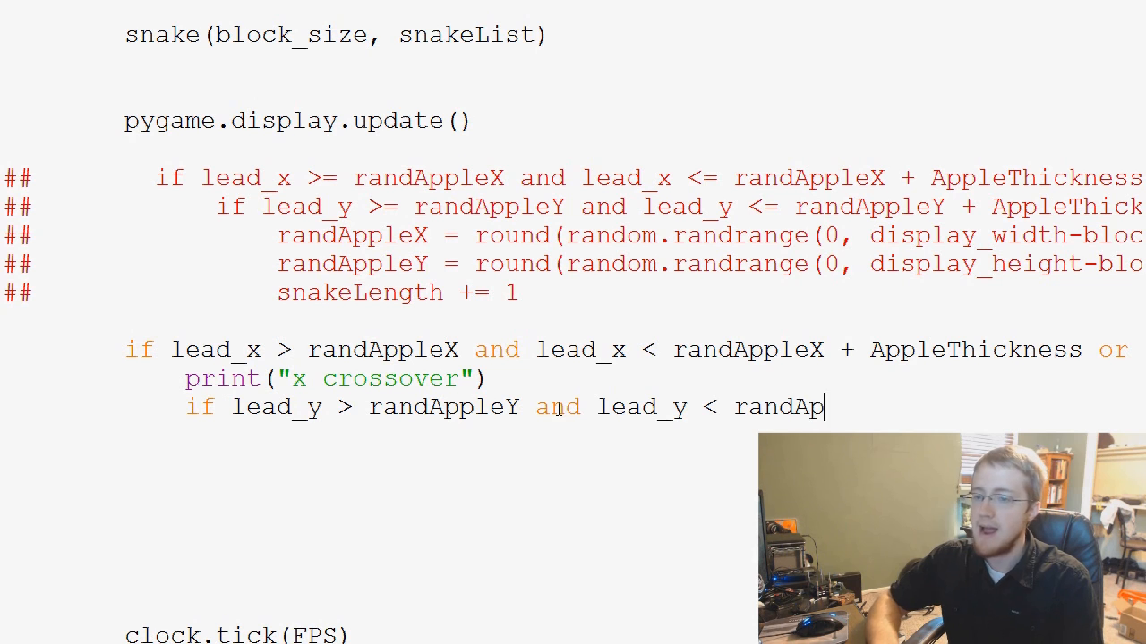
pyautogui.write('pleY')
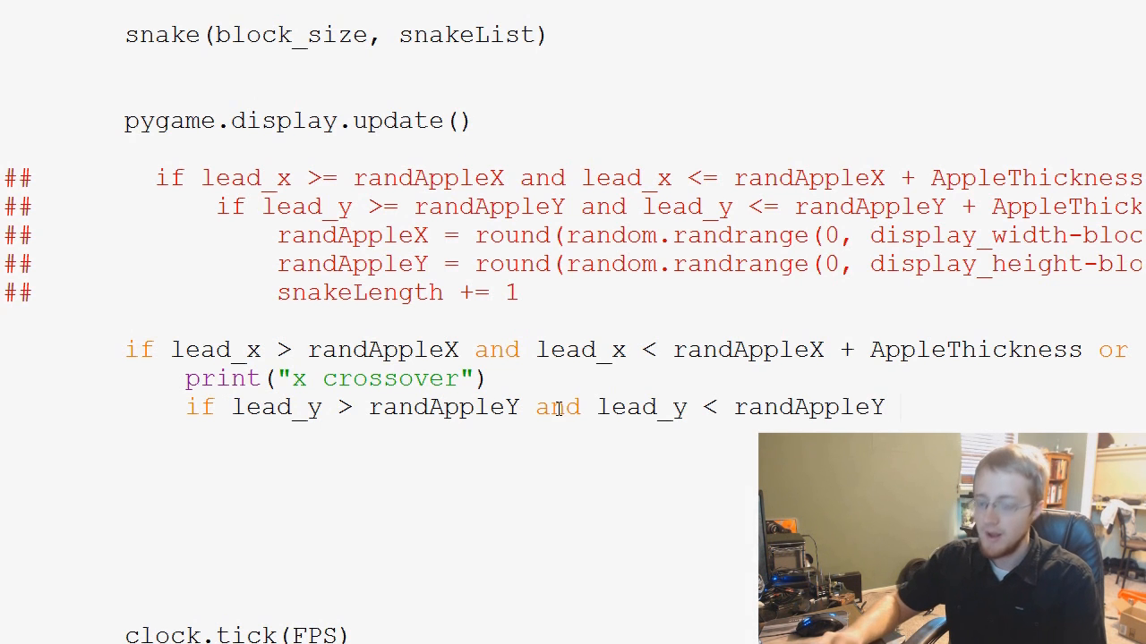
pyautogui.write('+ AppleThickn')
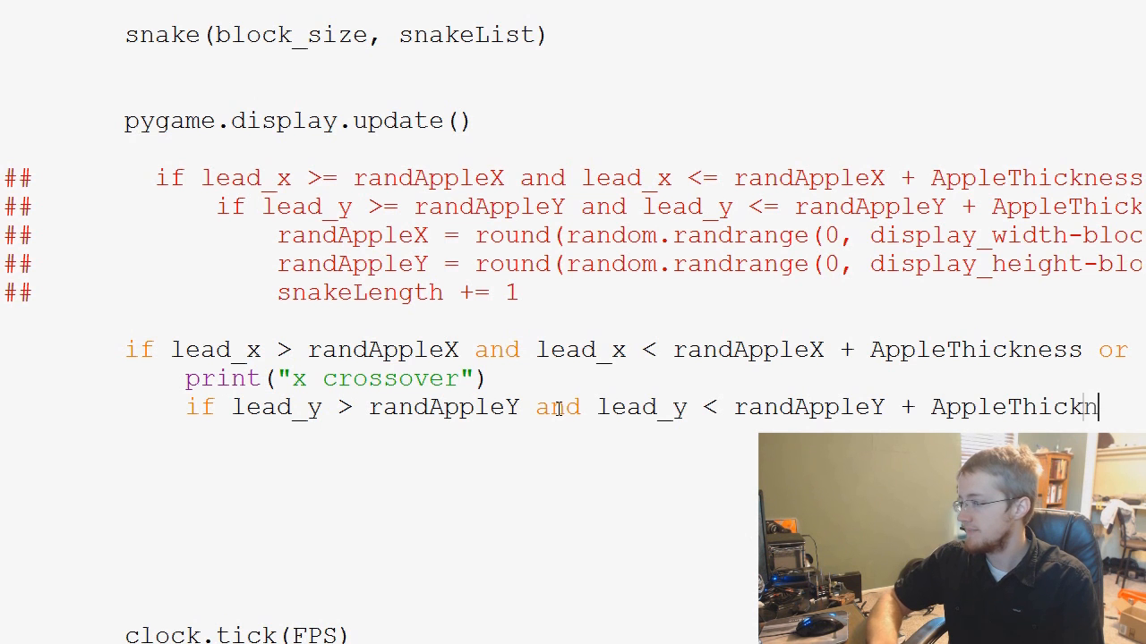
pyautogui.write('ess')
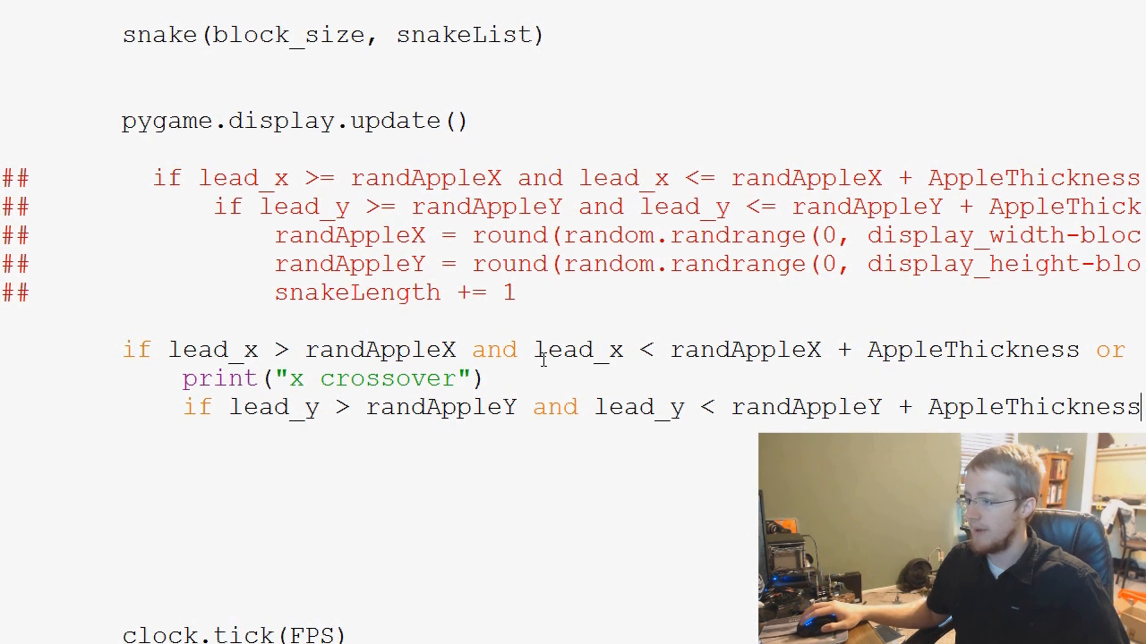
pyautogui.moveTo(540, 349); pyautogui.dragTo(1070, 349)
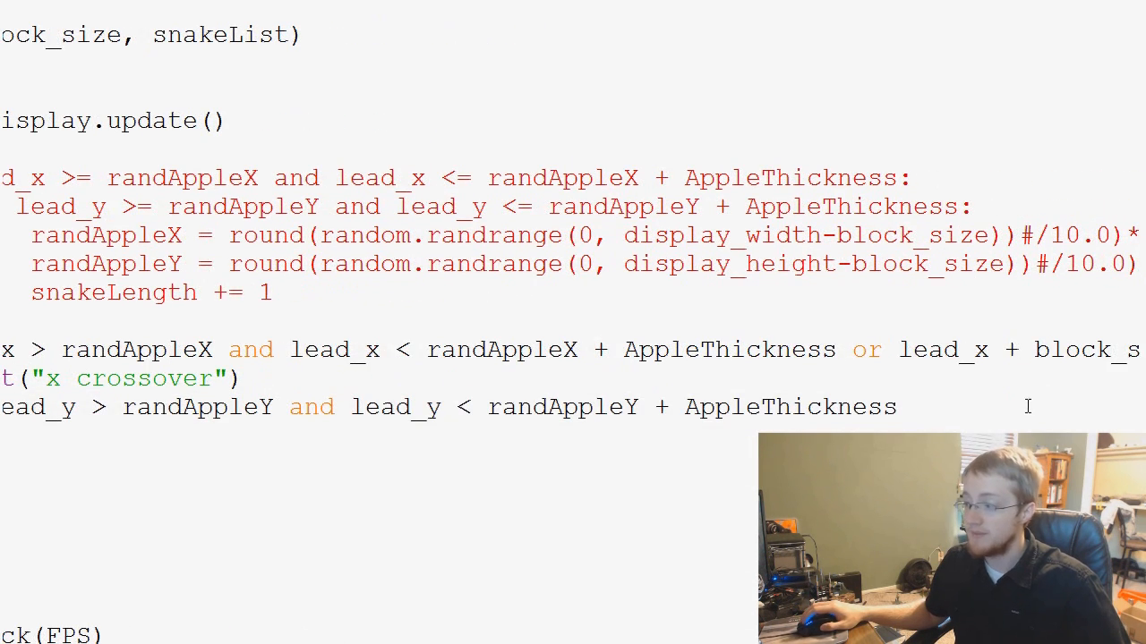
# Step: End the y condition with a colon, add print("x and y crossover!"), and highlight both conditions
pyautogui.moveTo(549, 407); pyautogui.dragTo(895, 407)
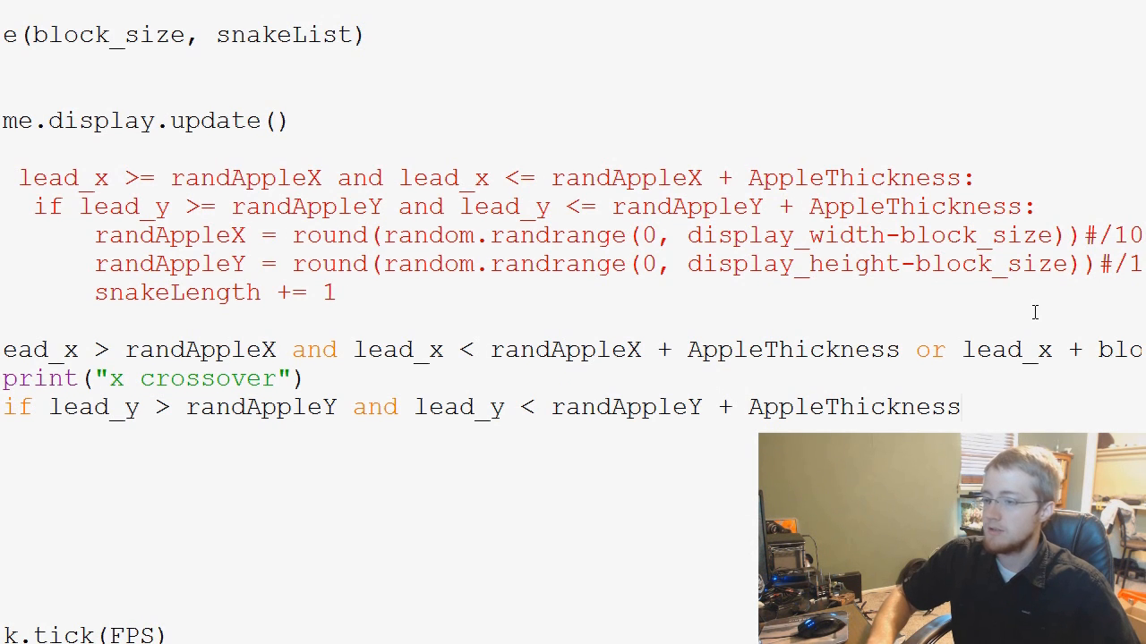
pyautogui.write(':')
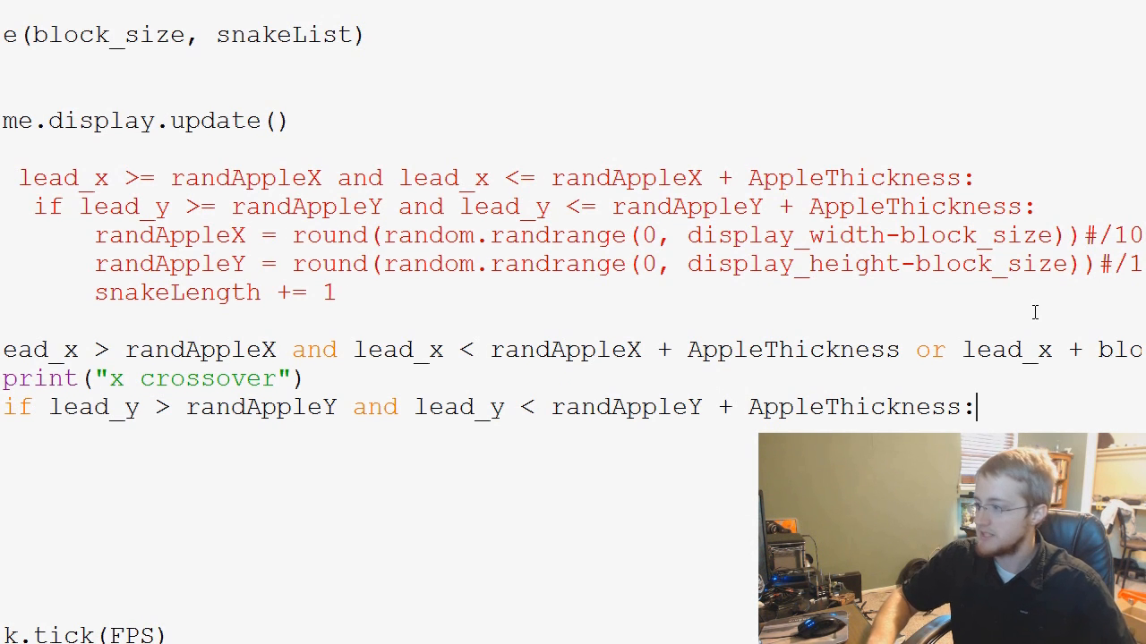
pyautogui.write('print("y')
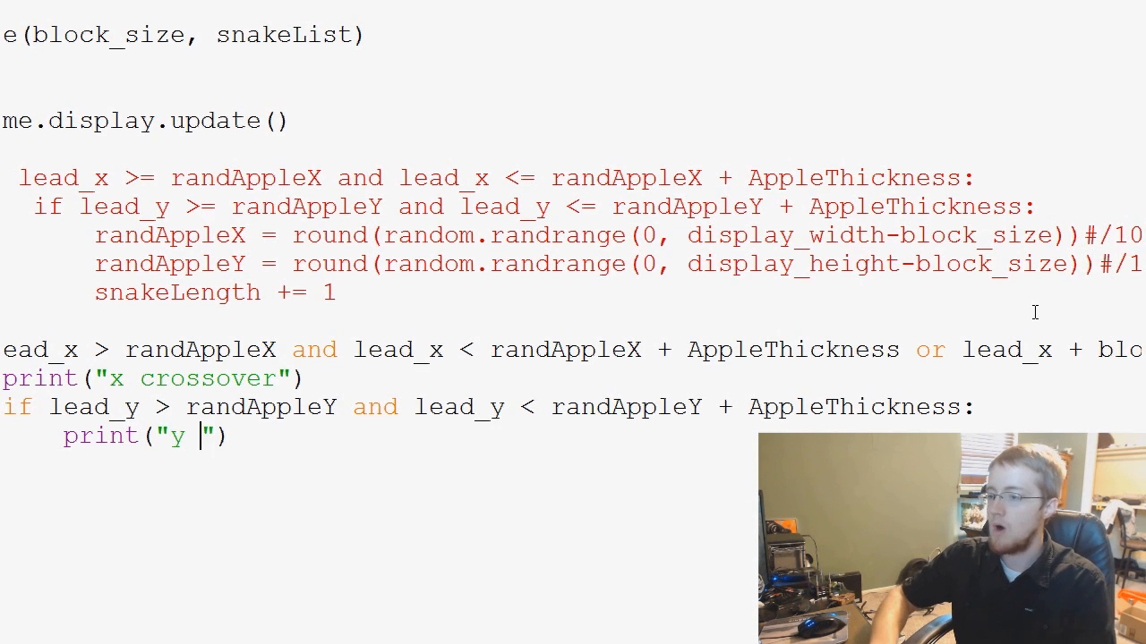
pyautogui.write('crossover!')
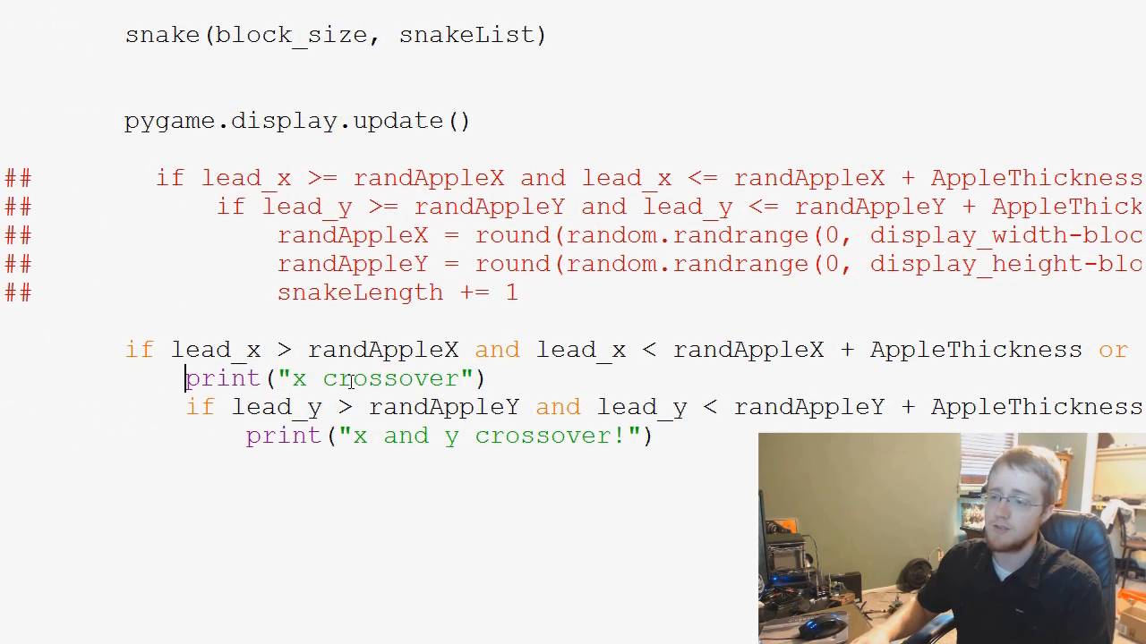
pyautogui.write('#')
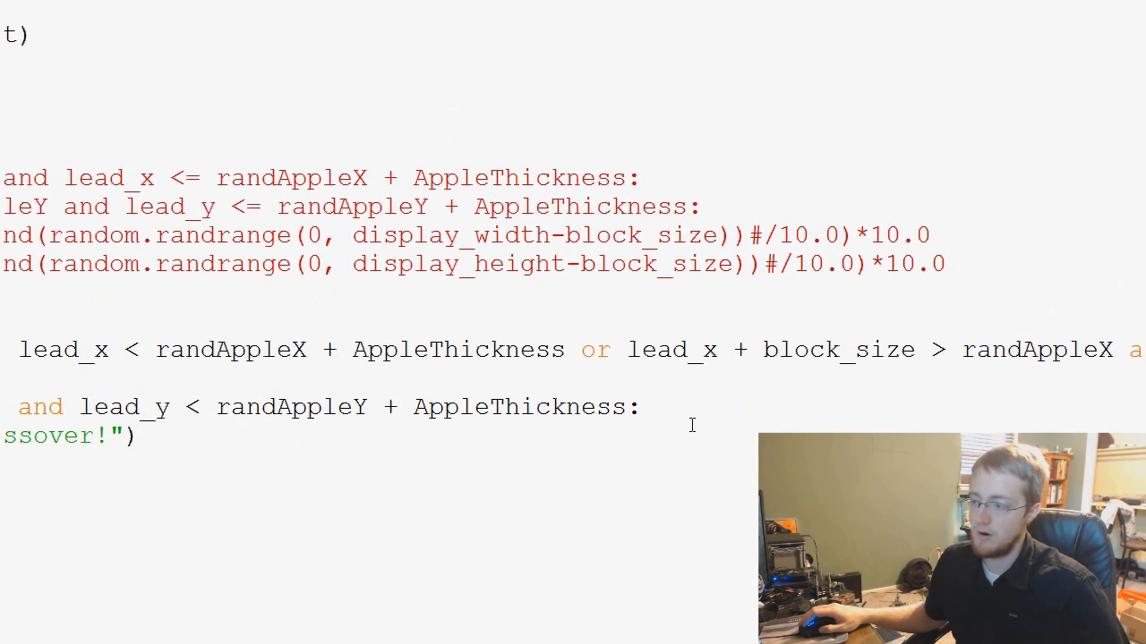
pyautogui.moveTo(27, 349); pyautogui.dragTo(640, 406)
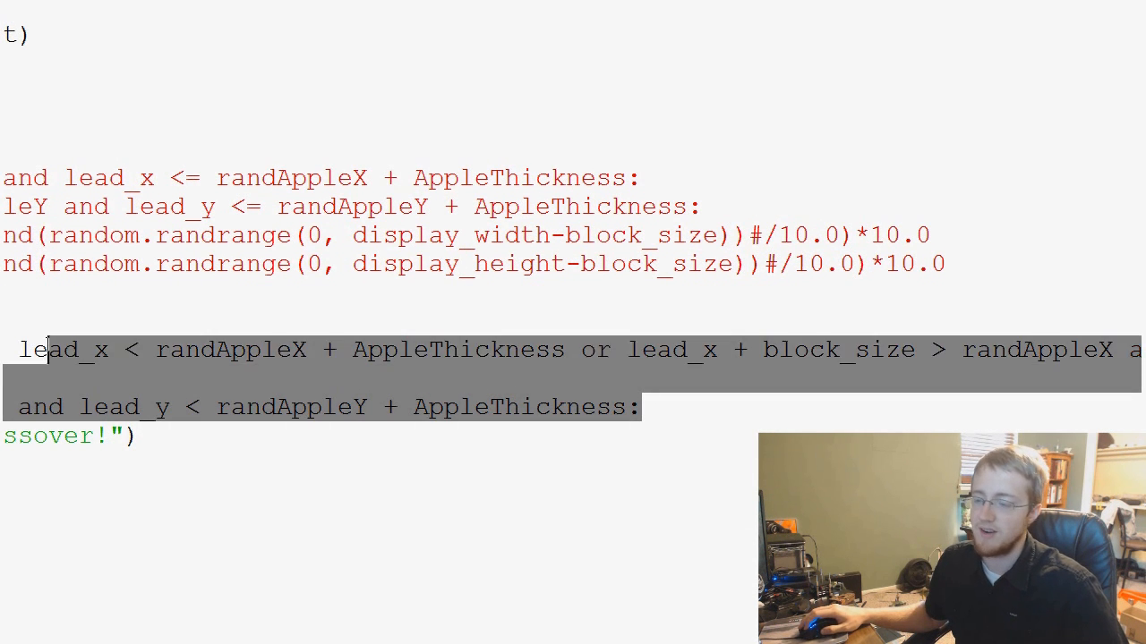